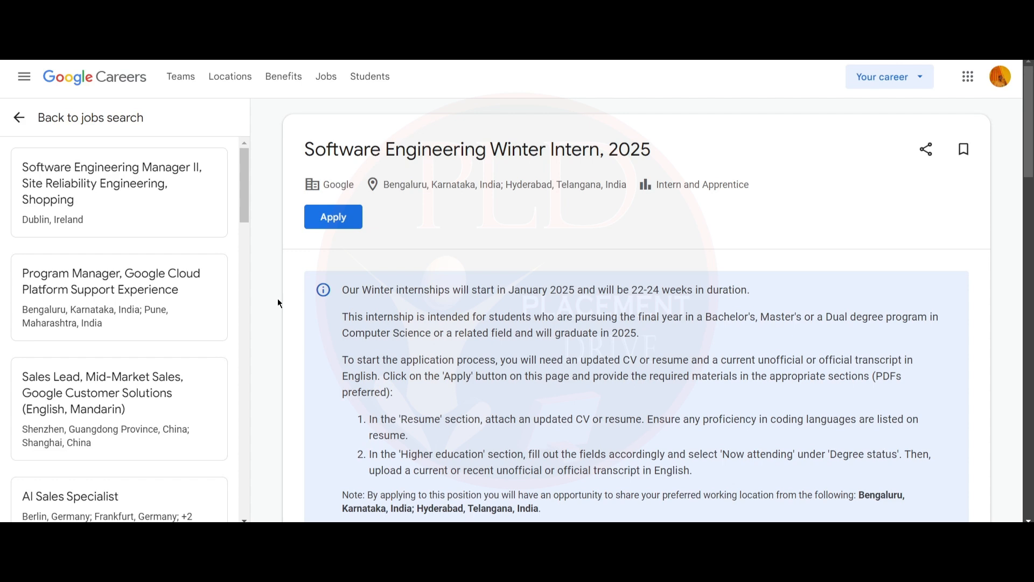
scroll("down", 3)
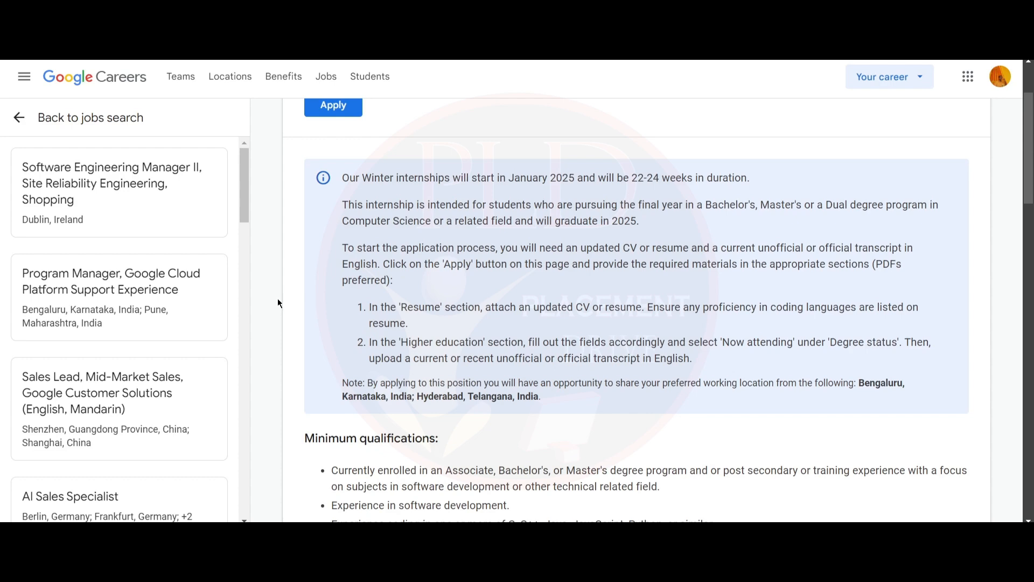
scroll("down", 3)
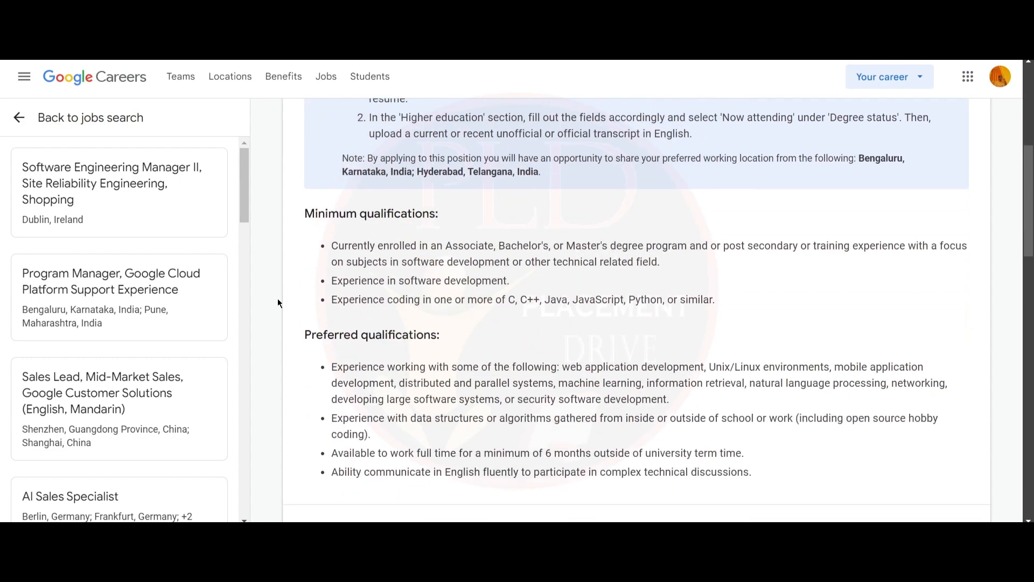
scroll("down", 3)
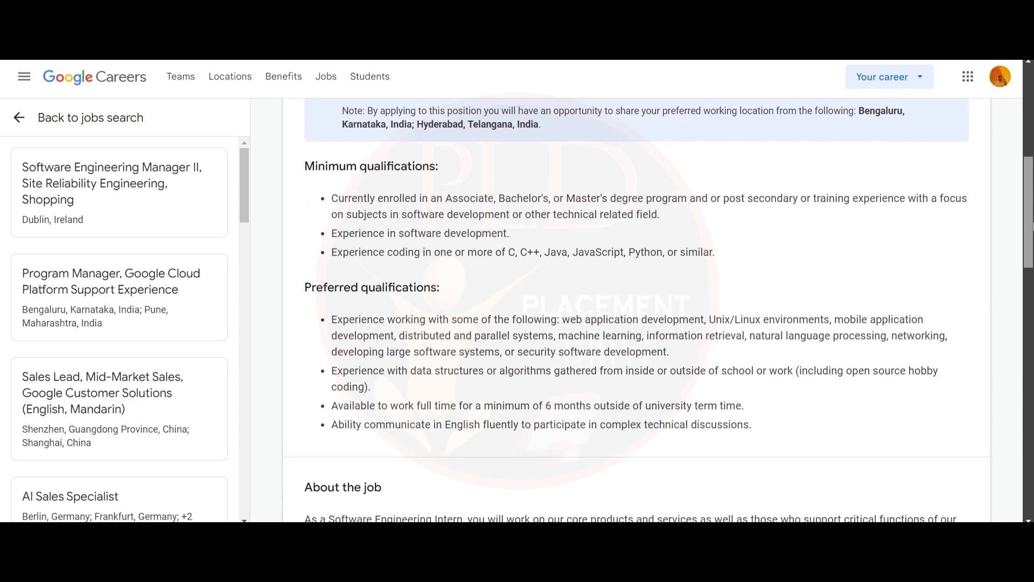
scroll("up", 3)
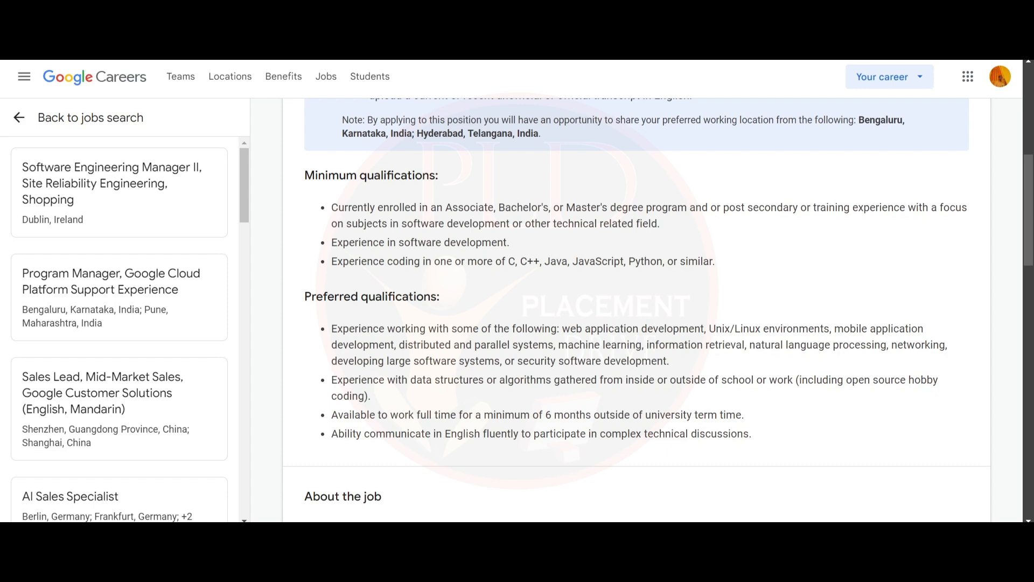
mouse_move(276, 300)
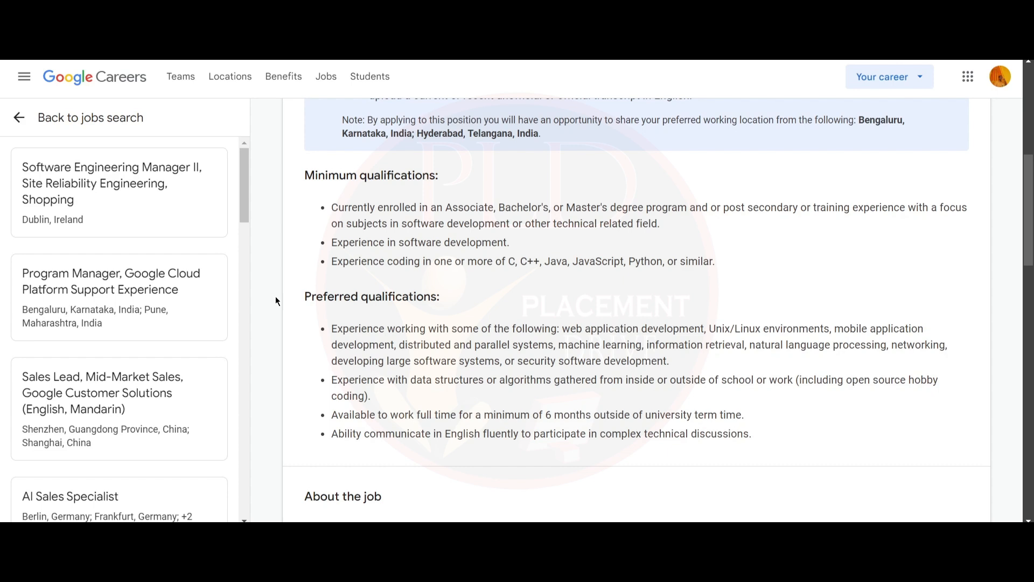
mouse_move(310, 354)
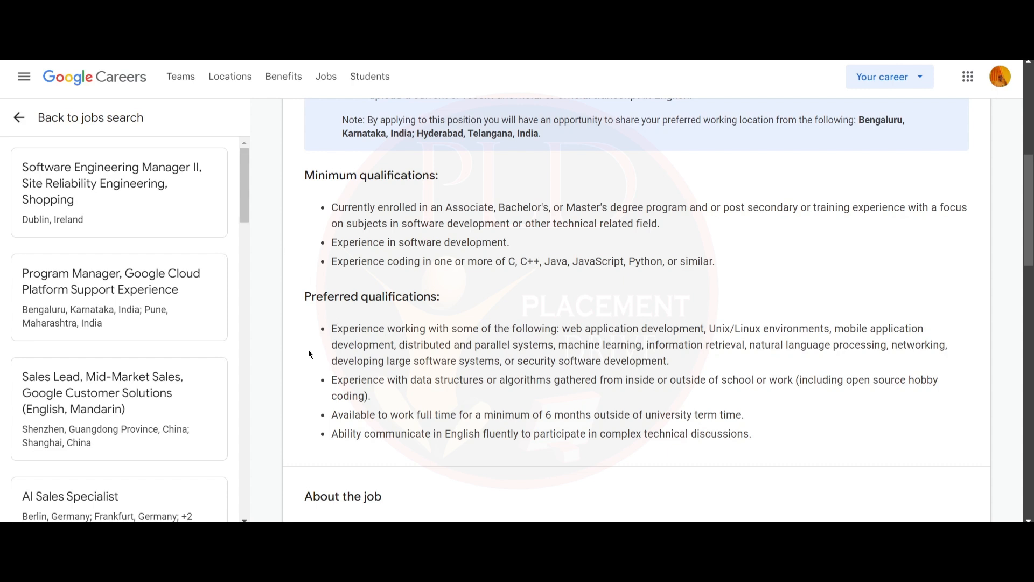
mouse_move(293, 363)
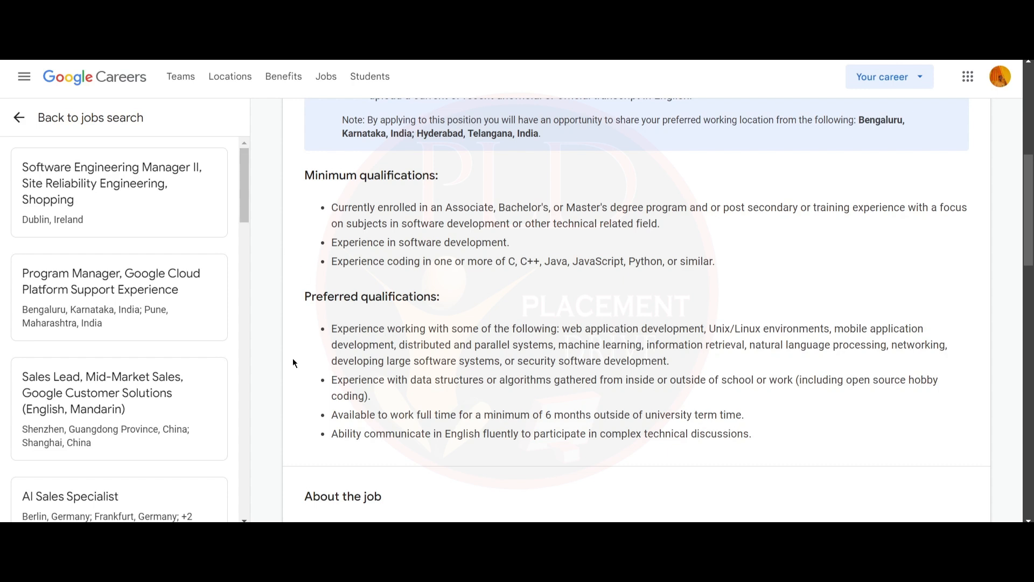